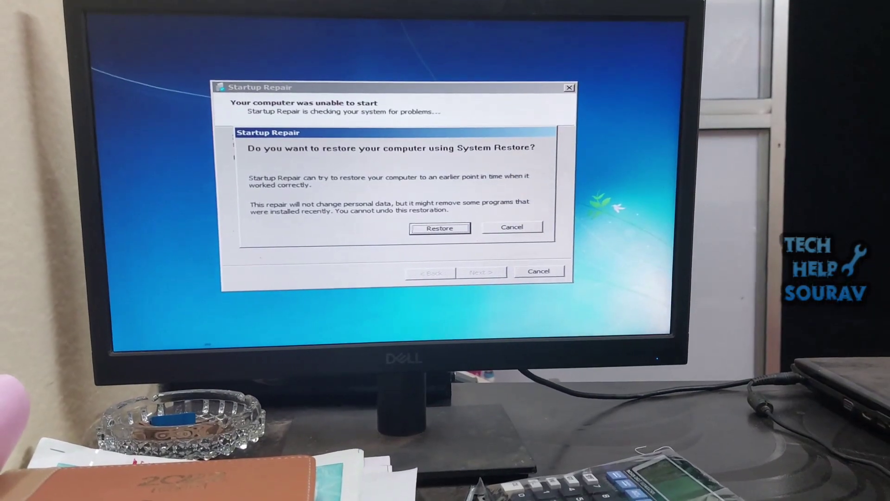
Step: Dismiss the System Restore prompt and restart the PC to the Intel splash screen
left_click(510, 226)
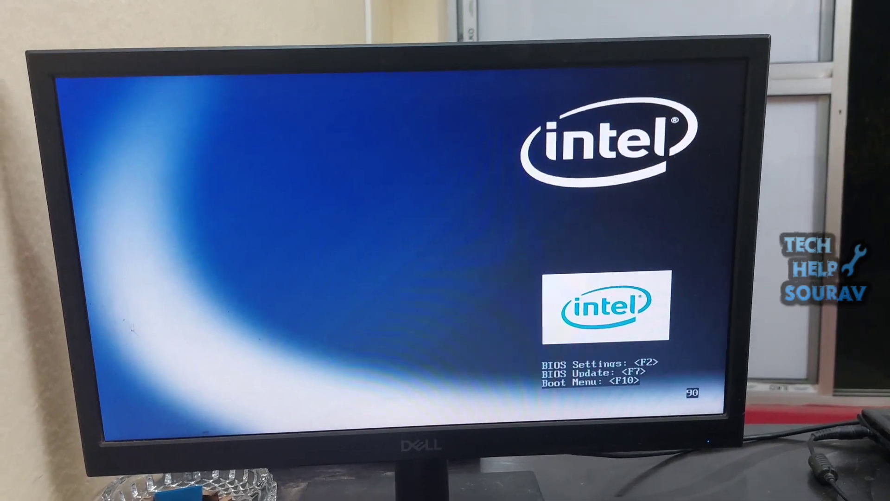
Step: Enter BIOS setup with F2, load defaults, and Exit Saving Changes confirmed with Y to reboot
key("f2")
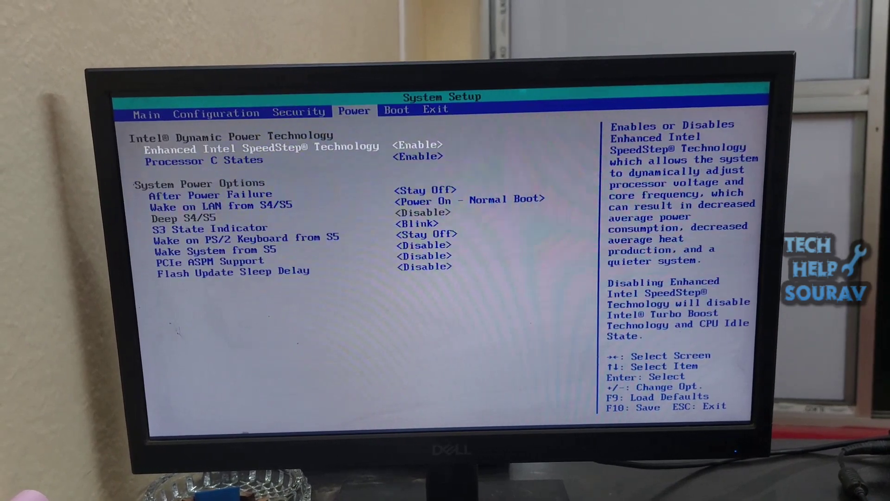
key("Right")
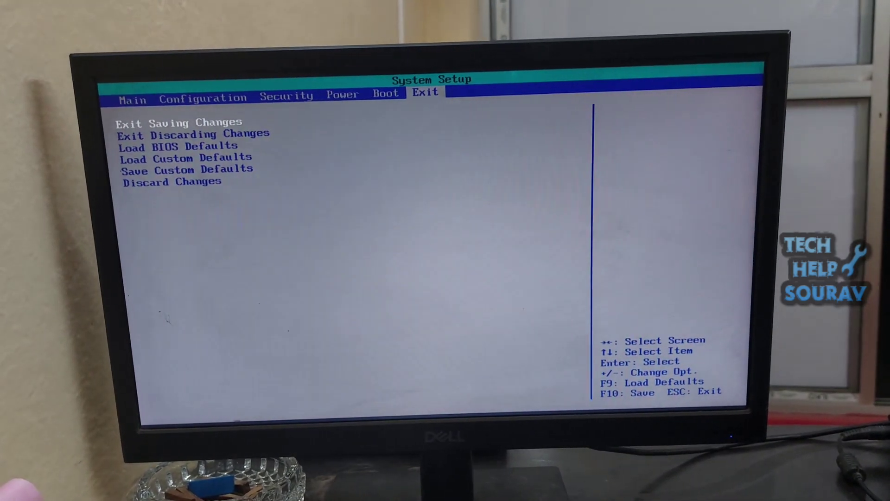
key("Return")
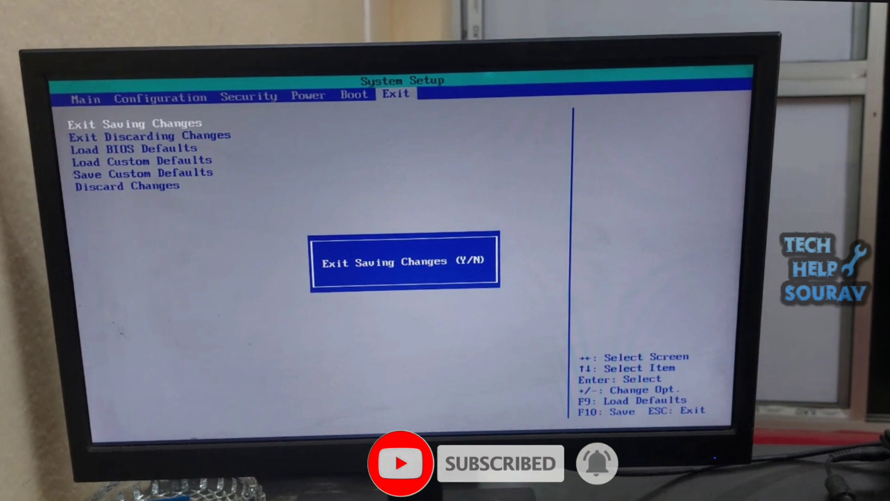
key("y")
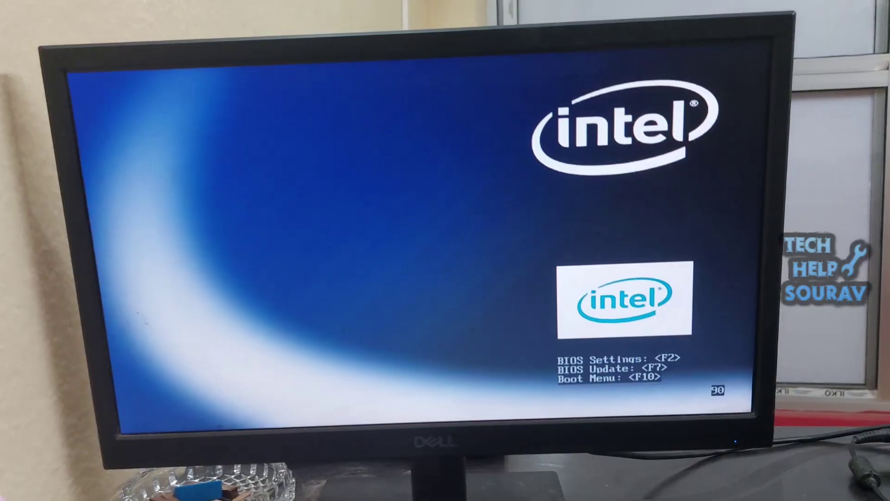
Step: In Configuration > SATA Drives, switch Chipset SATA Mode from AHCI to IDE
key("f2")
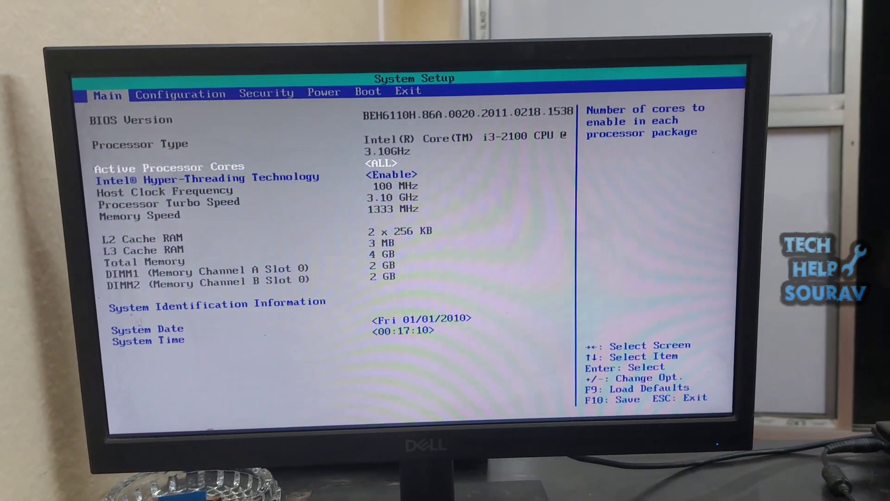
key("right")
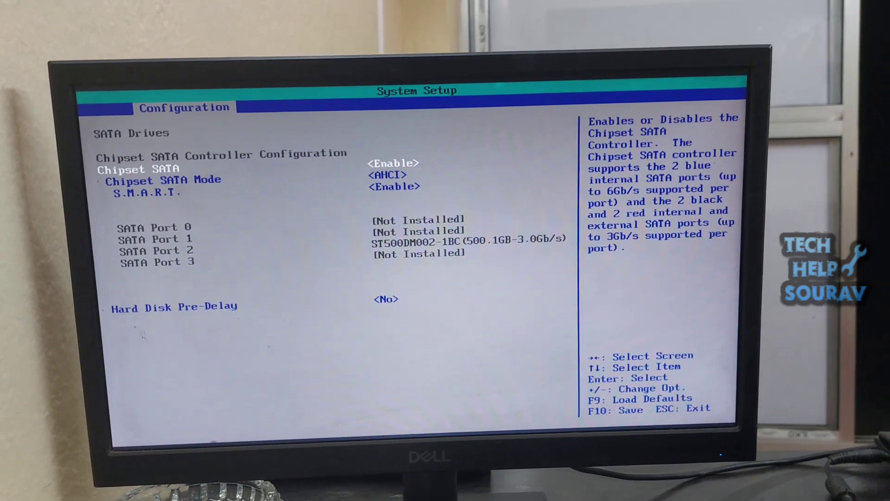
key("Down")
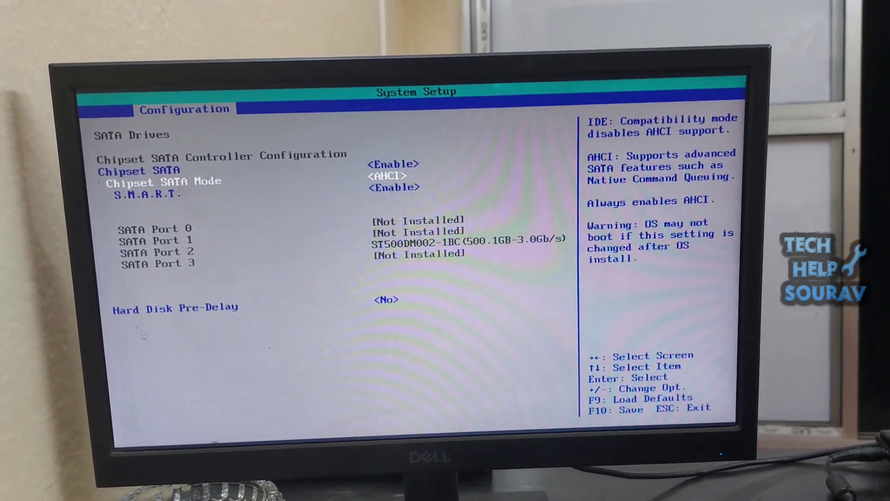
key("up")
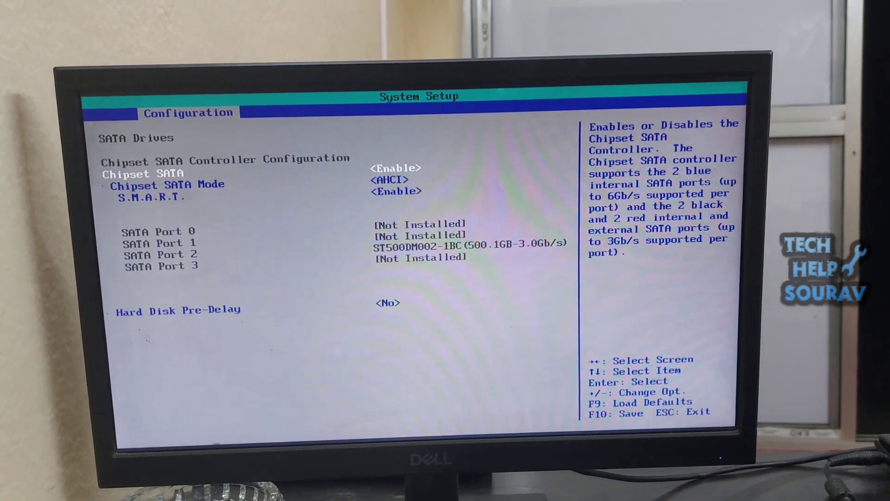
key("Down")
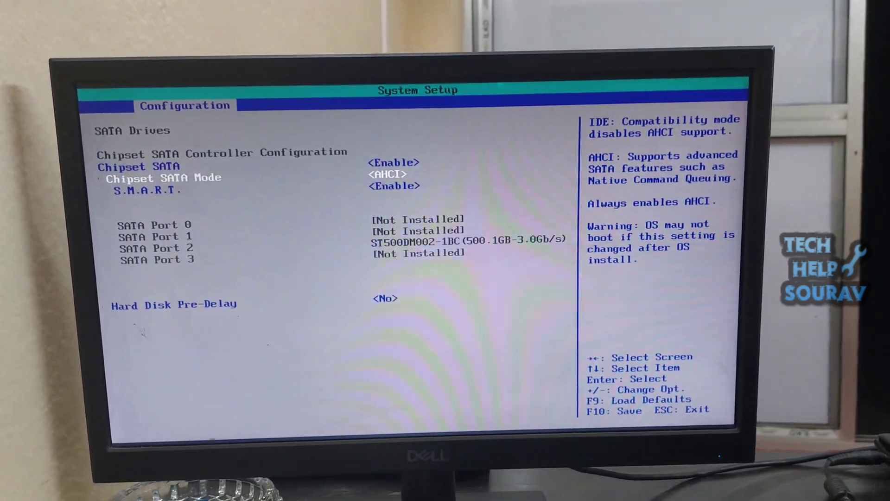
key("Return")
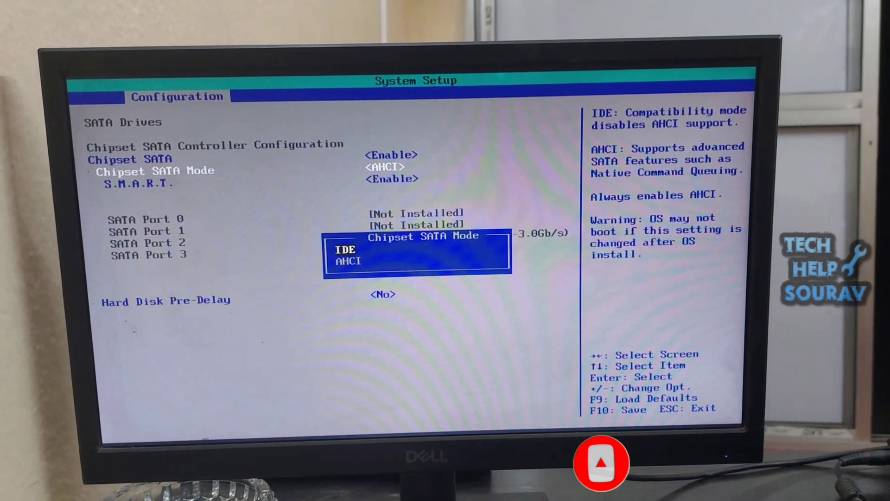
key("Return")
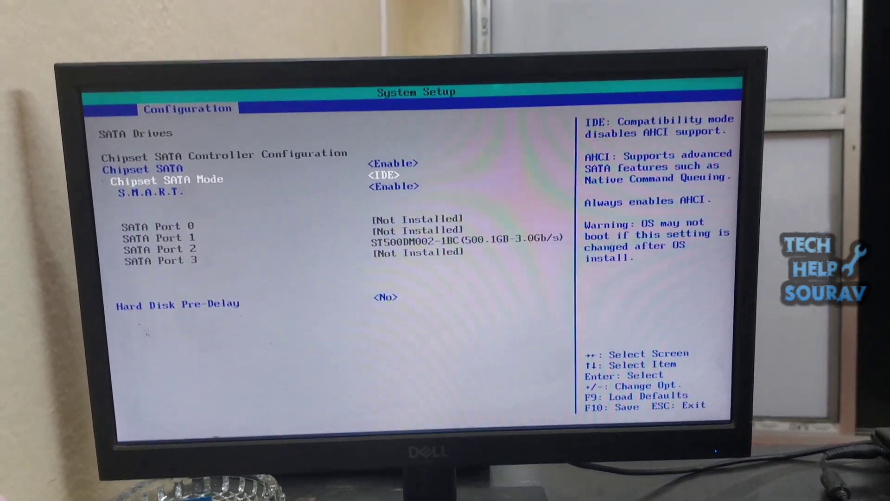
Step: Save the SATA change with F10, confirm with Y and reboot to Windows recovery
key("f10")
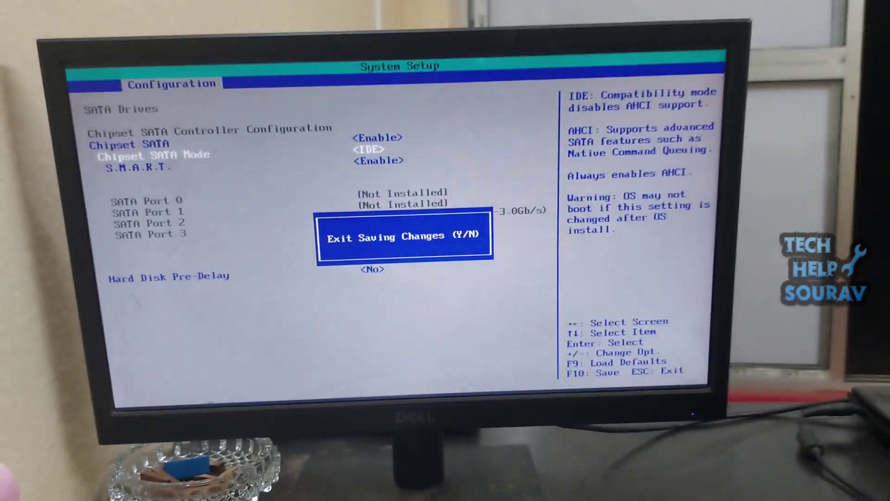
key("y")
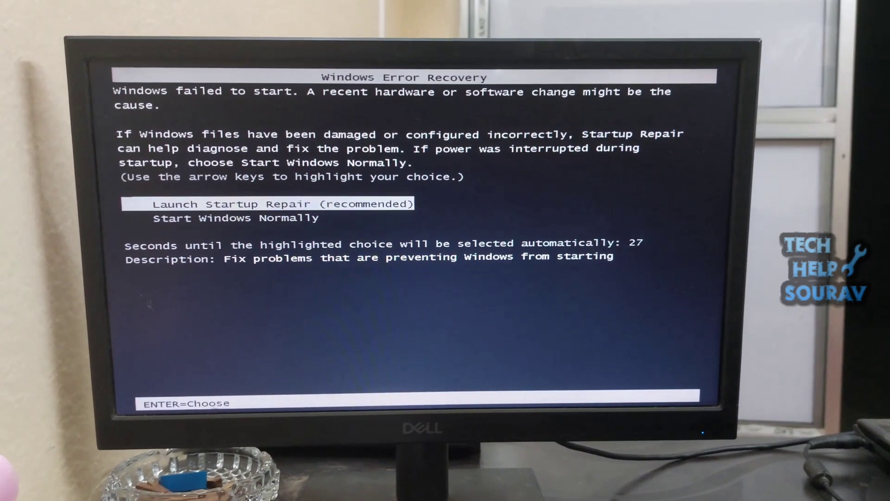